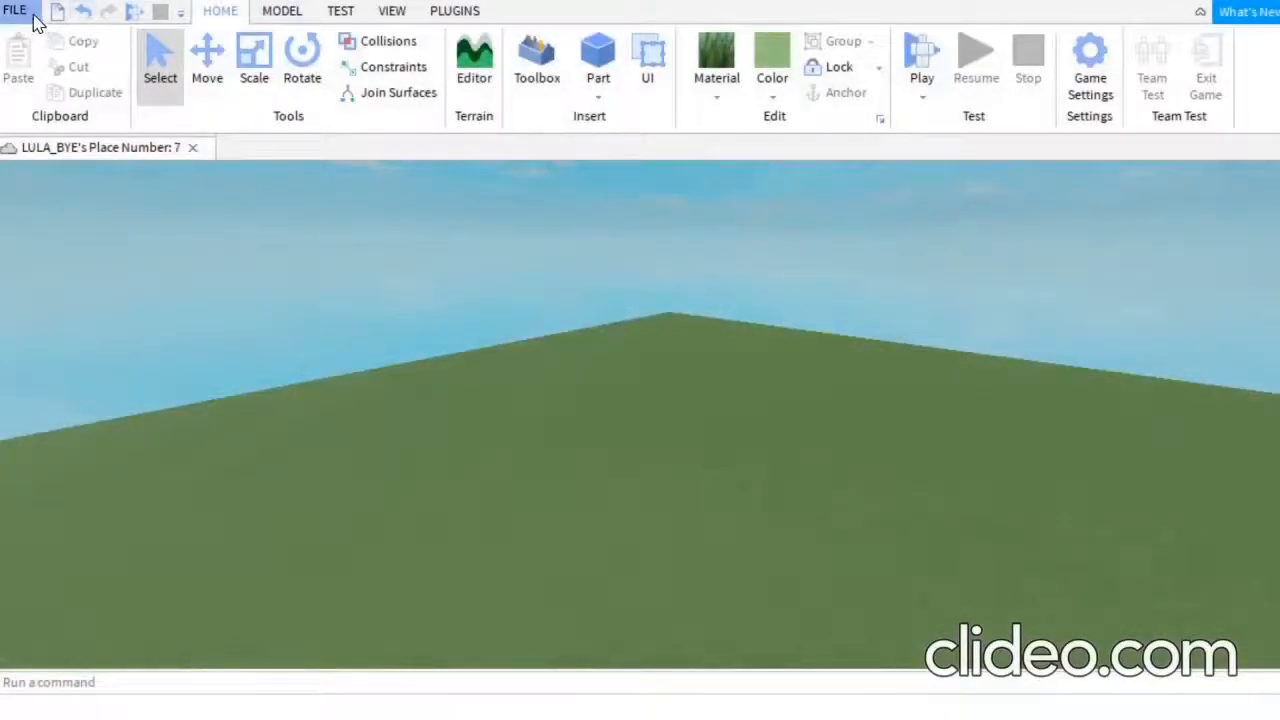
Open the File menu at the top left of Studio.
left_click(28, 12)
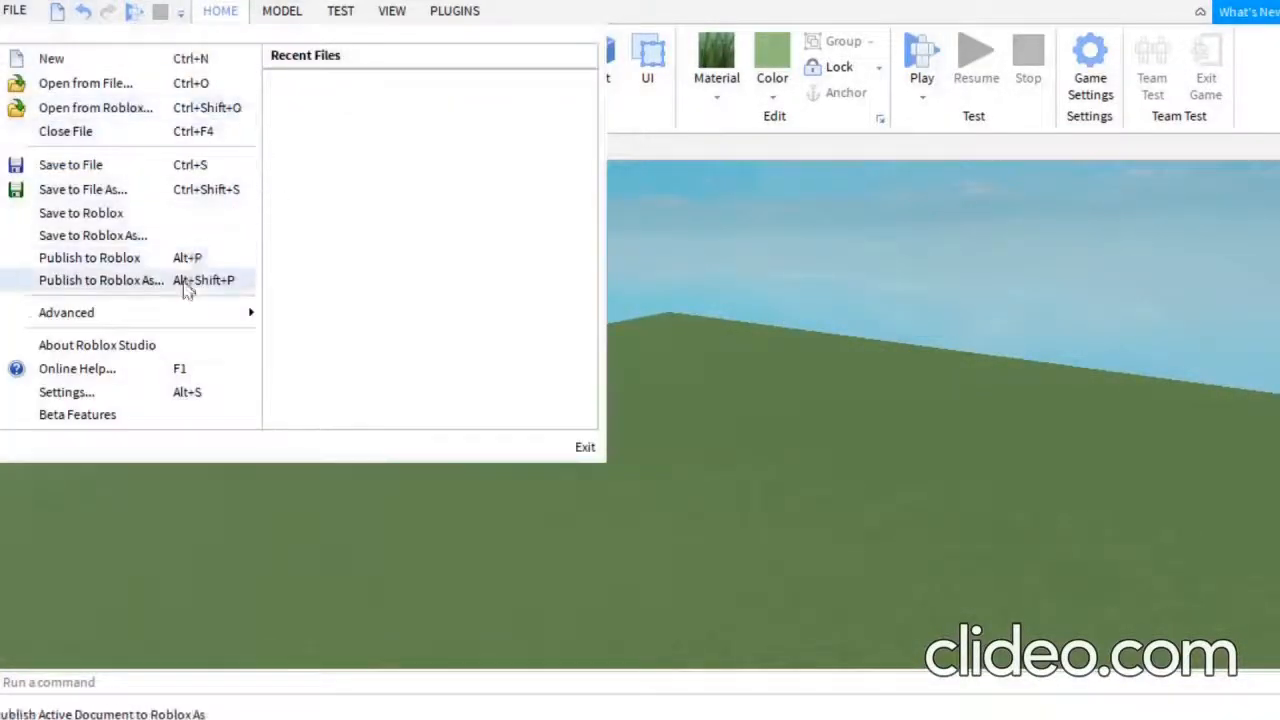
mouse_move(120, 397)
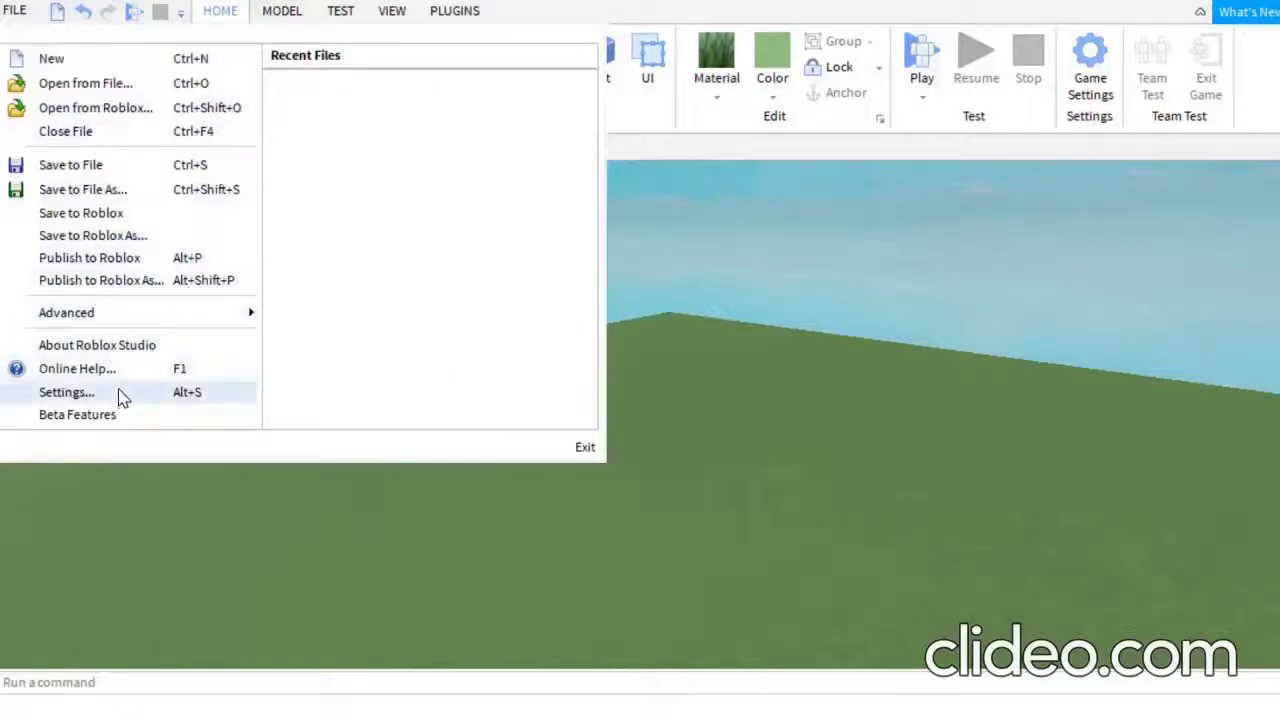
mouse_move(83, 197)
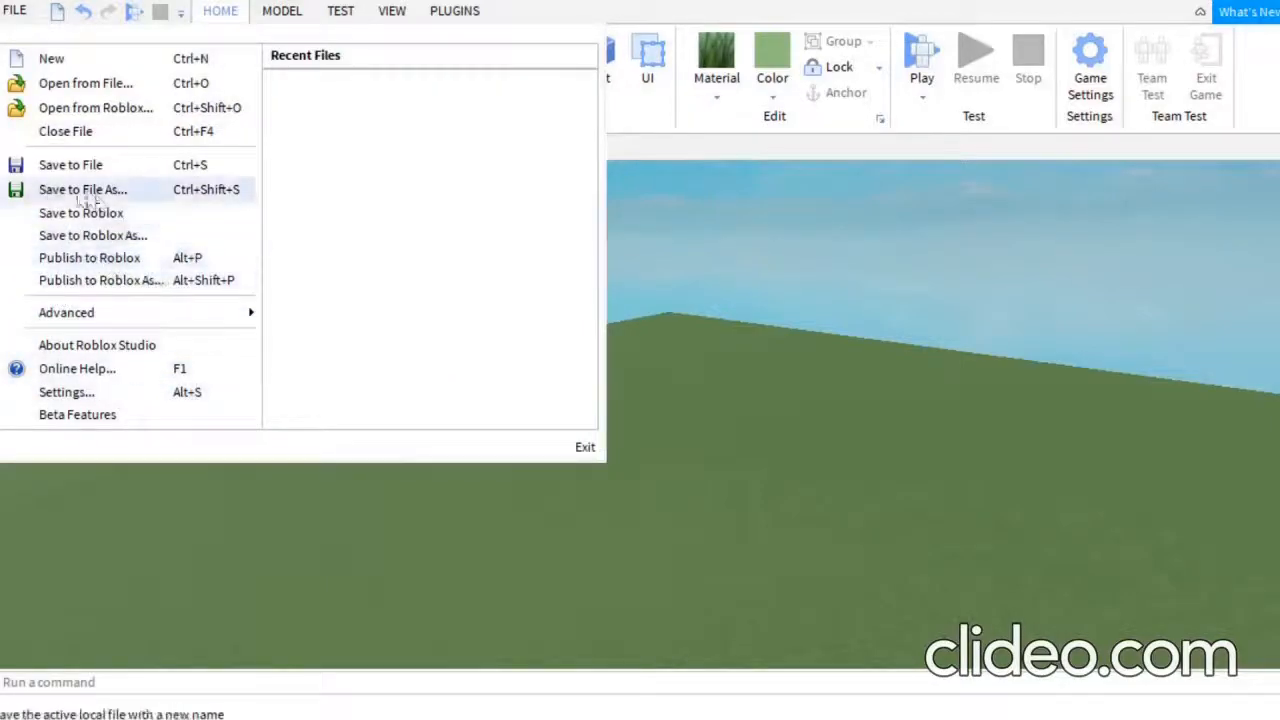
mouse_move(85, 312)
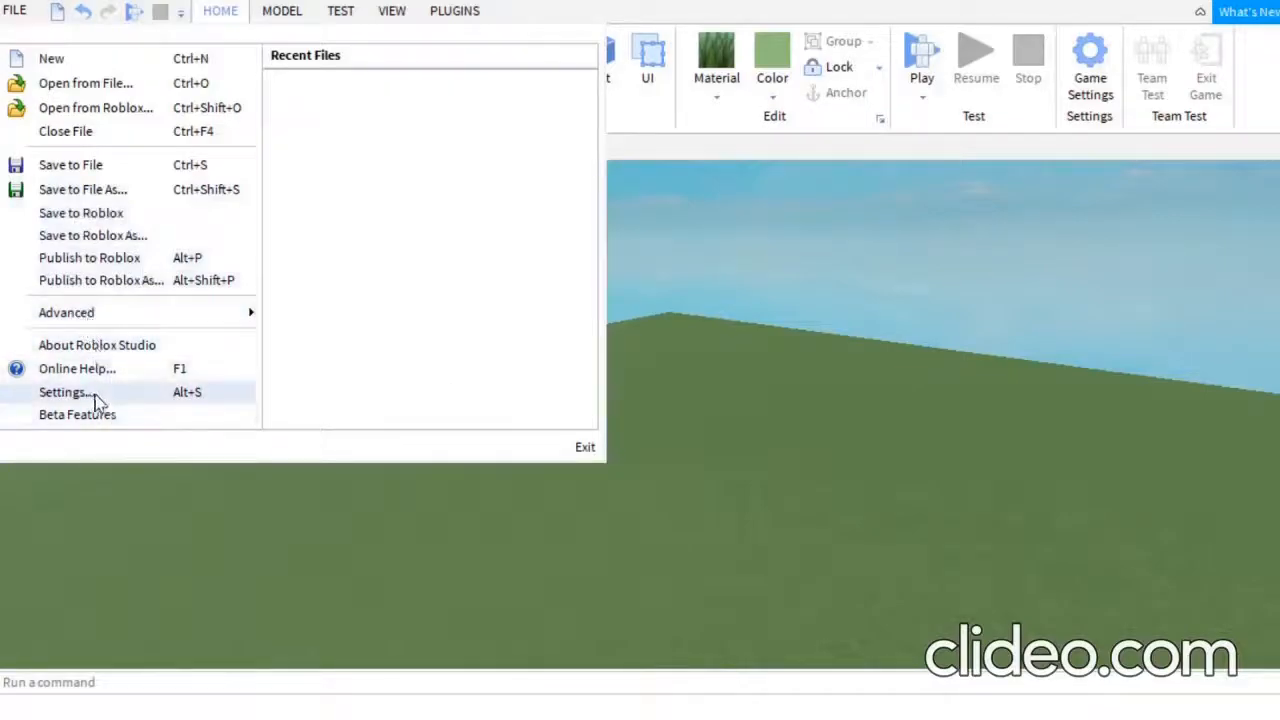
mouse_move(65, 396)
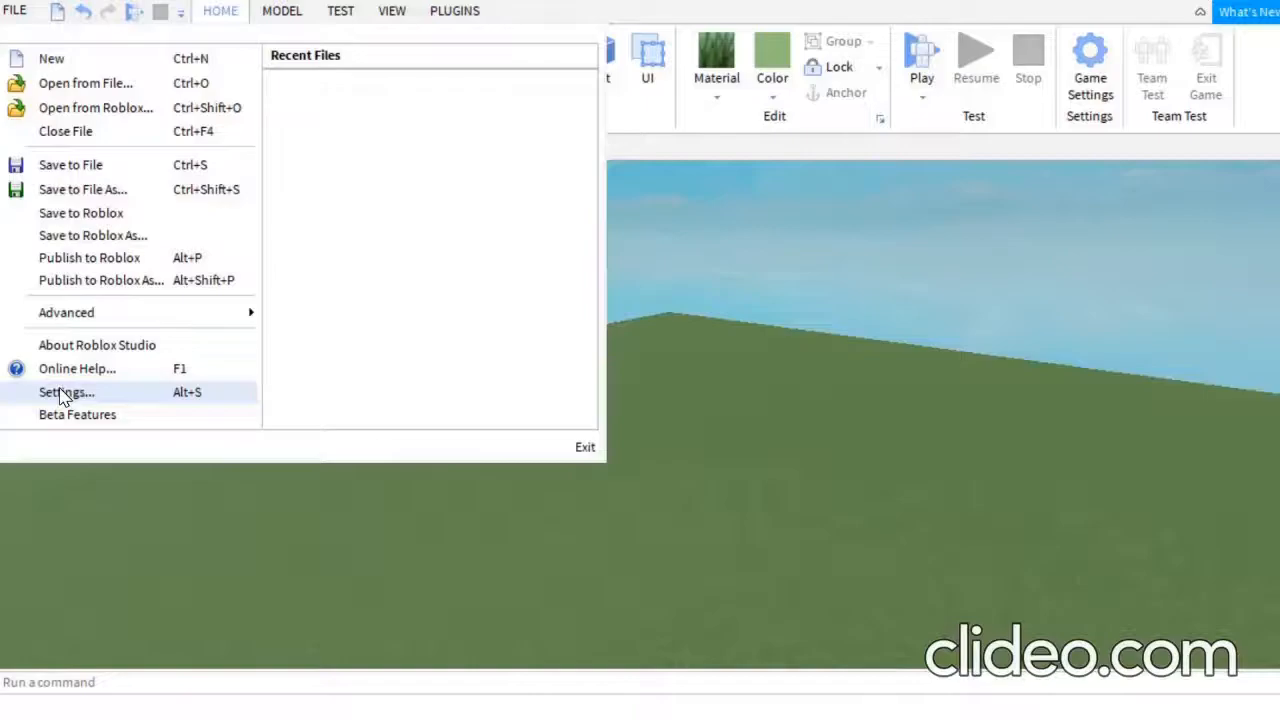
Open Studio Settings and scroll the Studio section down to the General group's Theme option.
left_click(66, 392)
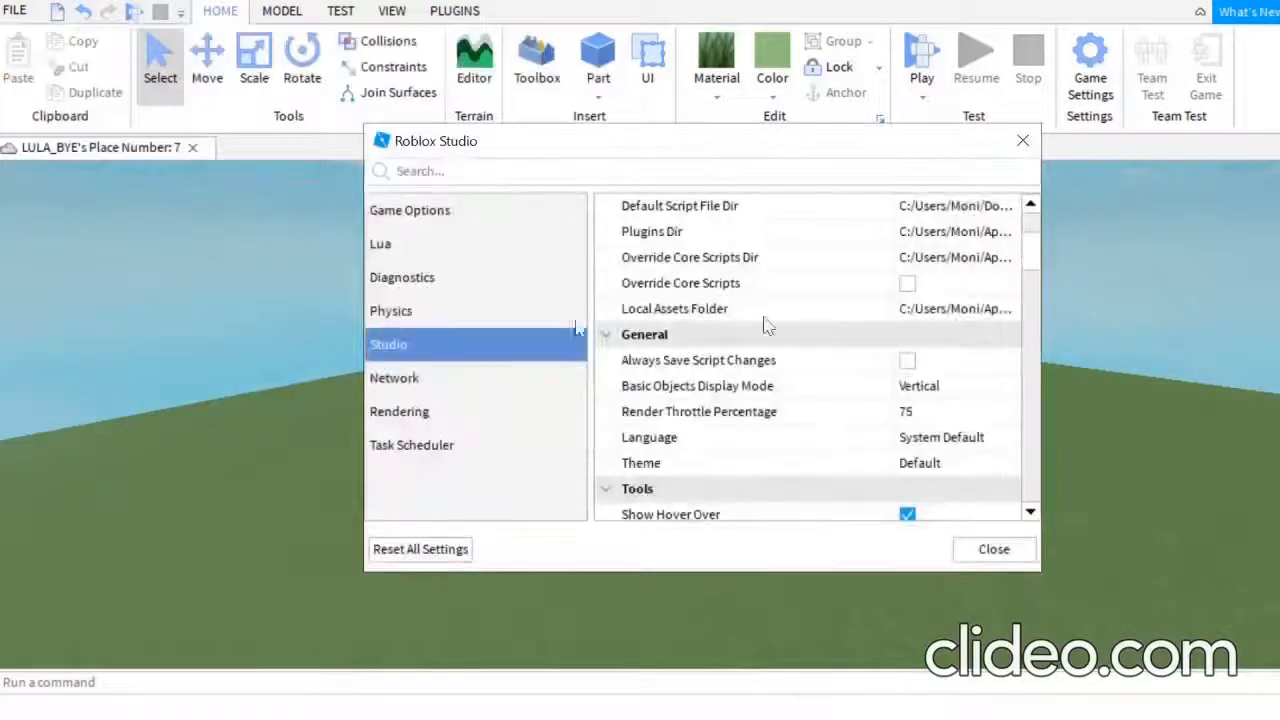
scroll("down", 3)
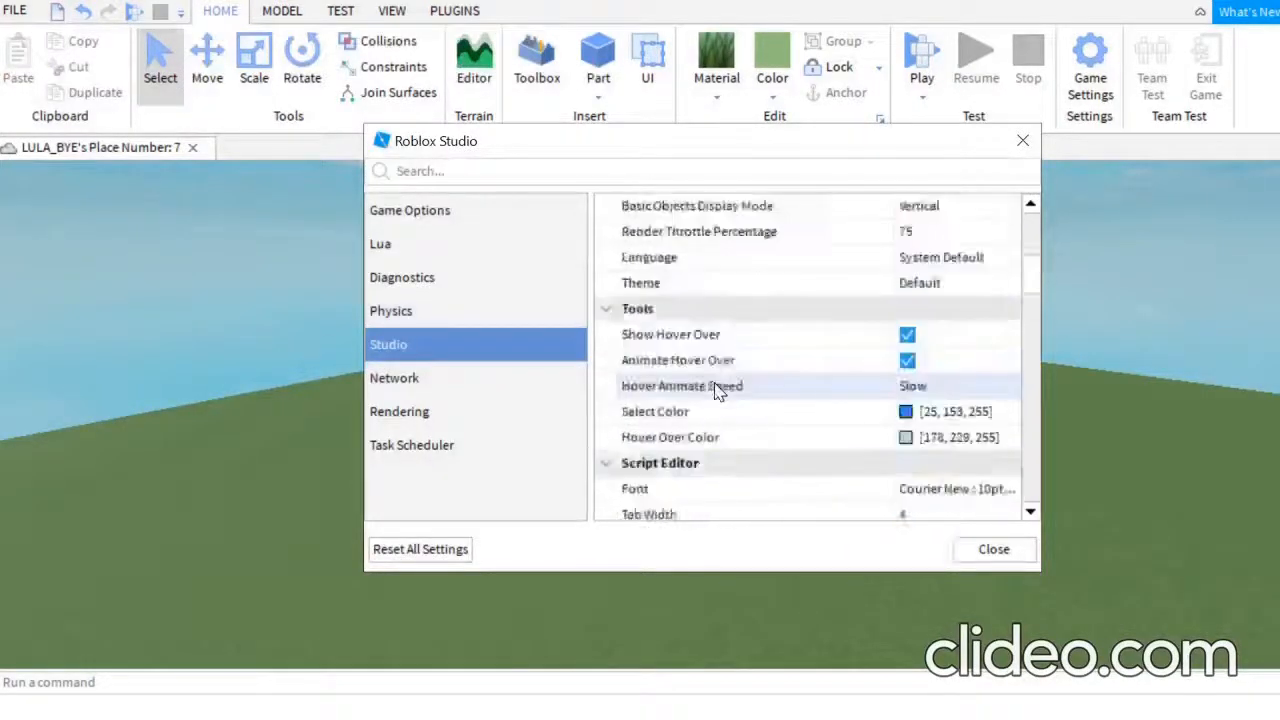
scroll("down", 3)
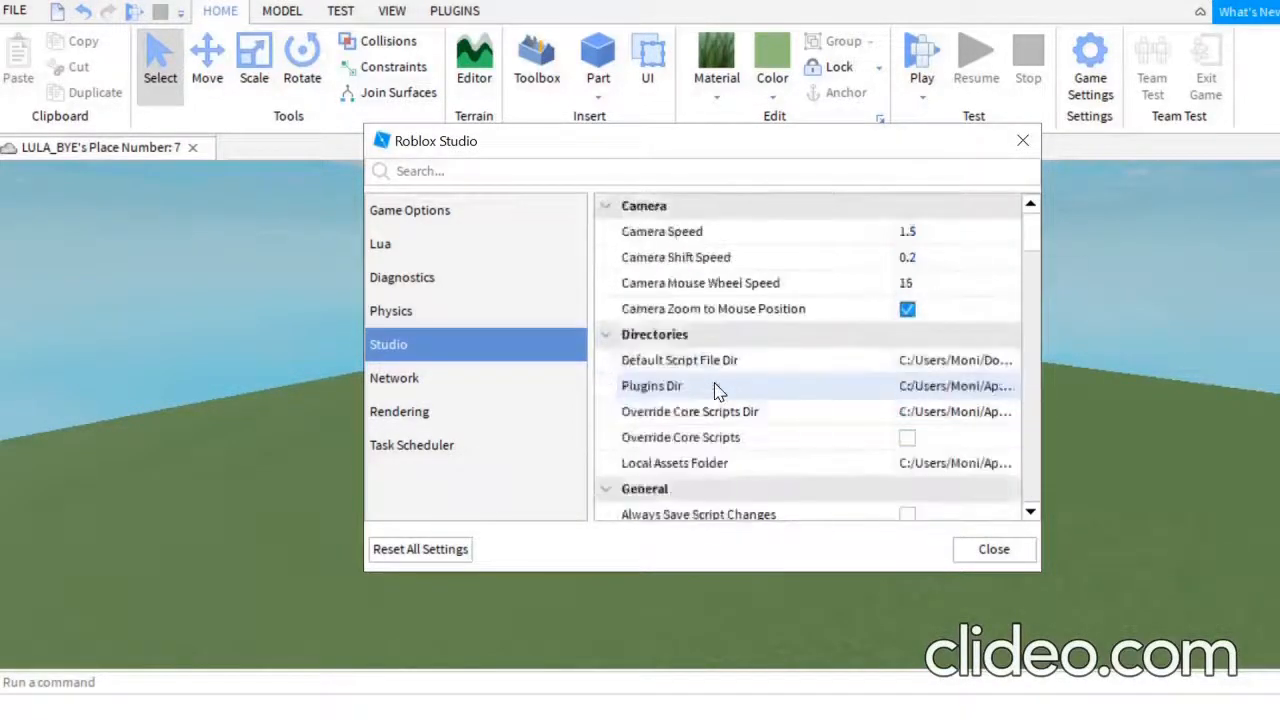
mouse_move(890, 308)
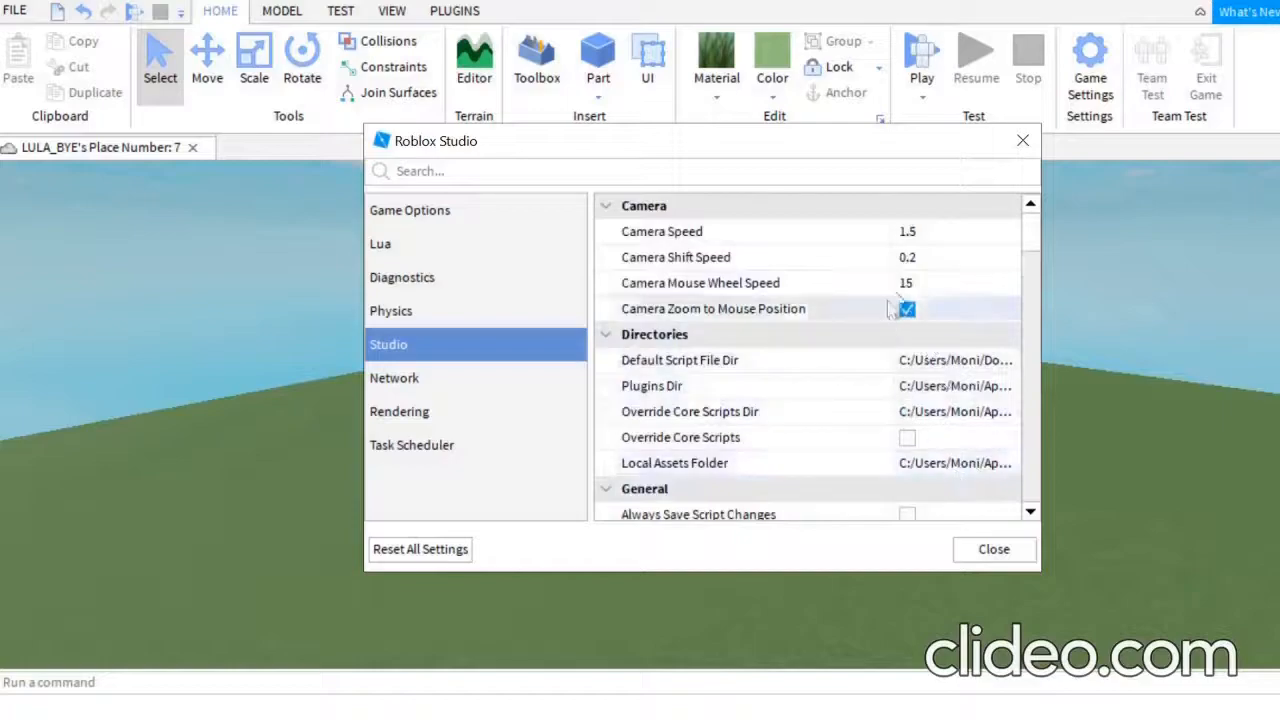
scroll("down", 3)
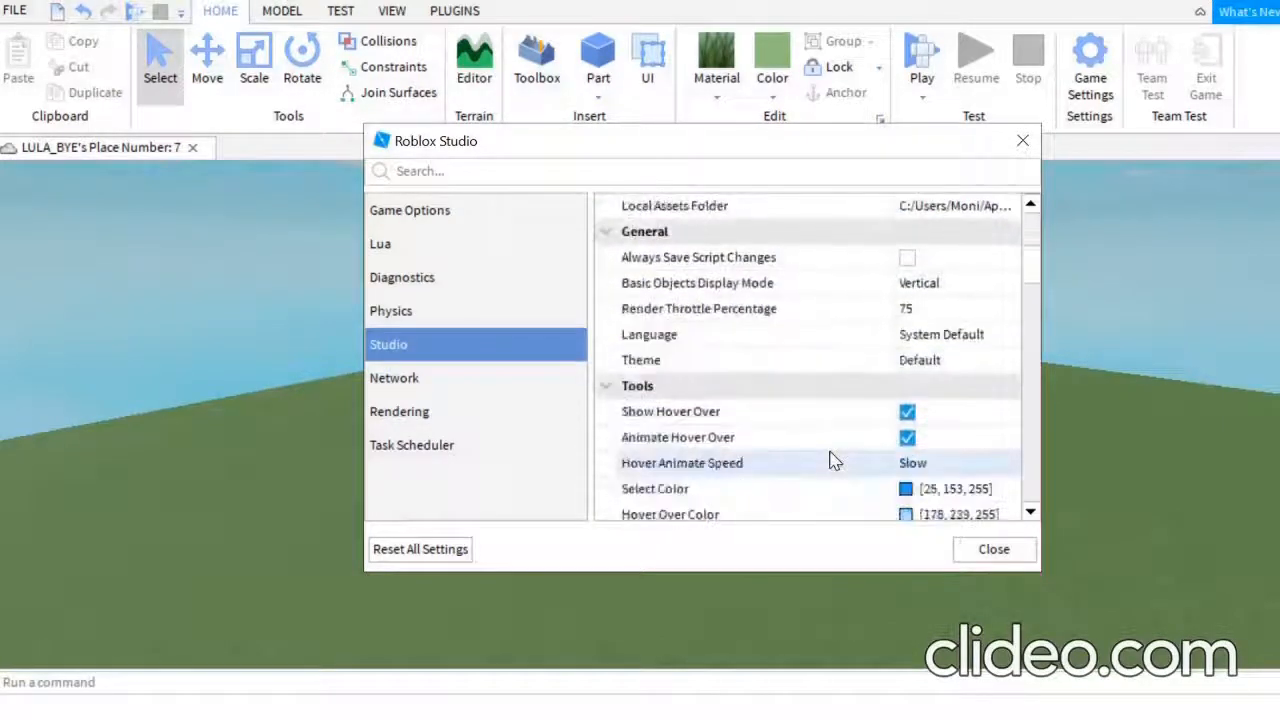
mouse_move(997, 360)
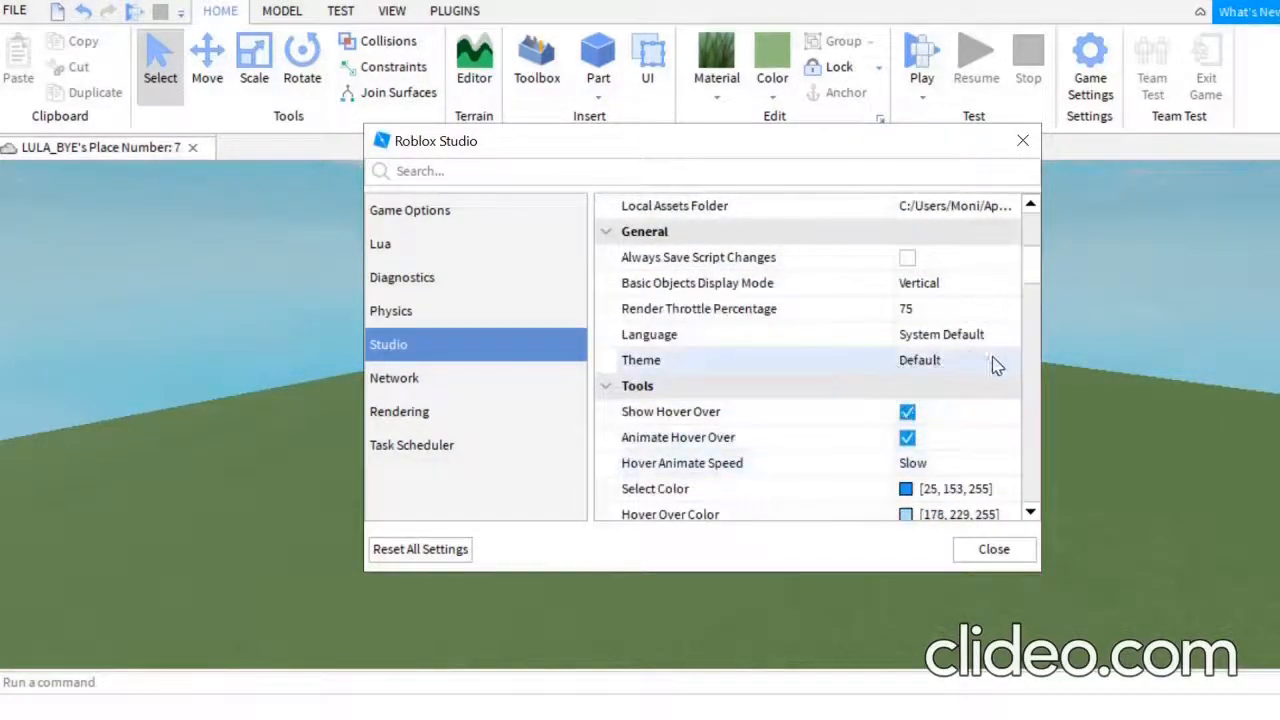
Set the Theme dropdown to Dark, briefly trying Light first, and close Settings.
left_click(955, 360)
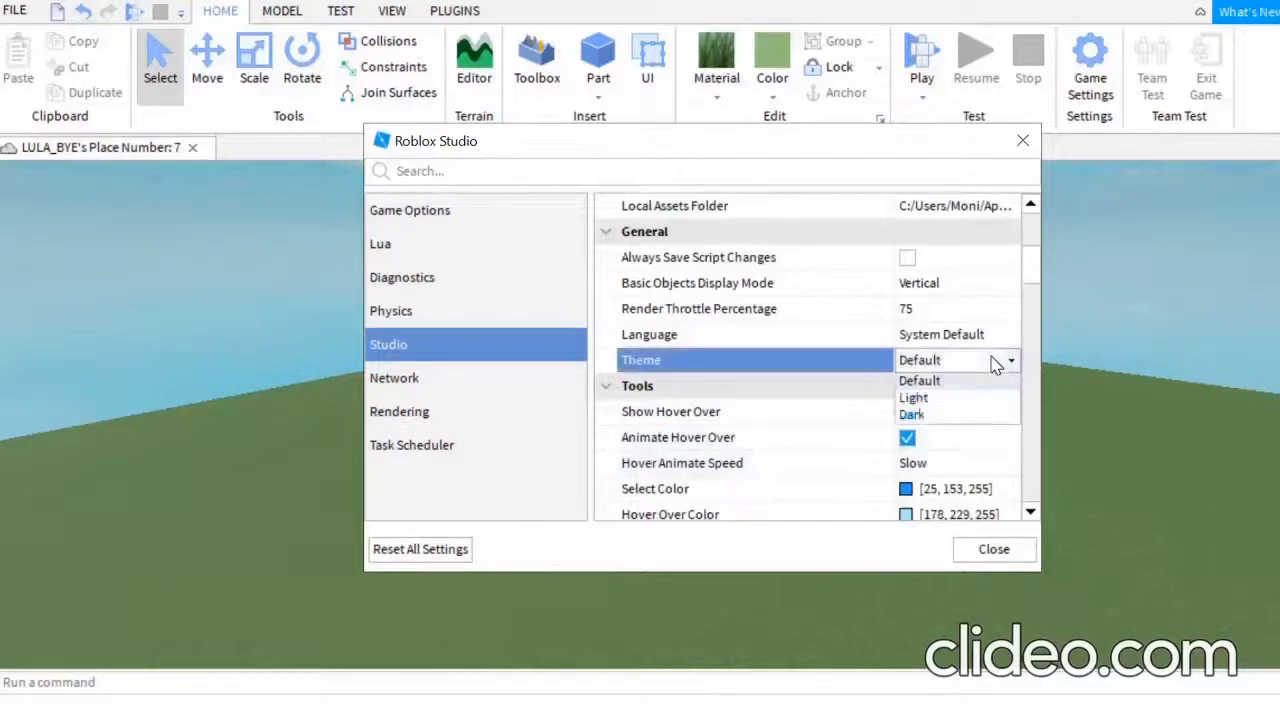
left_click(913, 397)
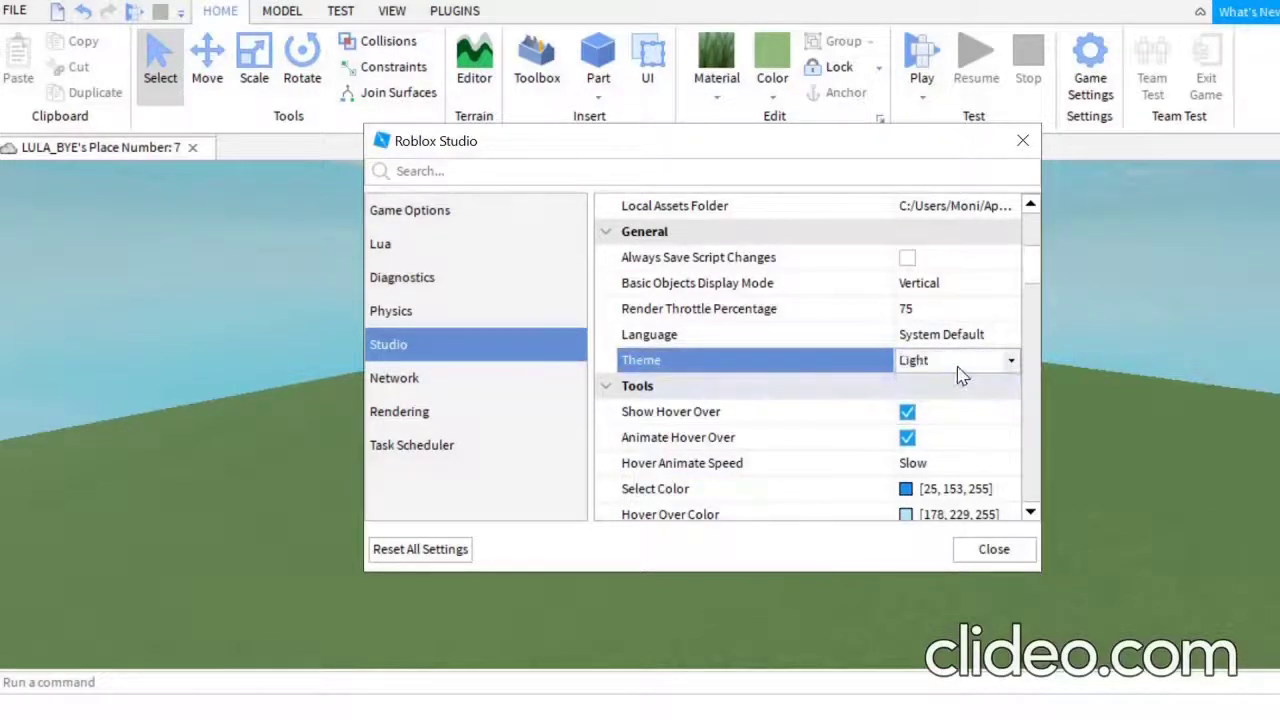
left_click(1010, 360)
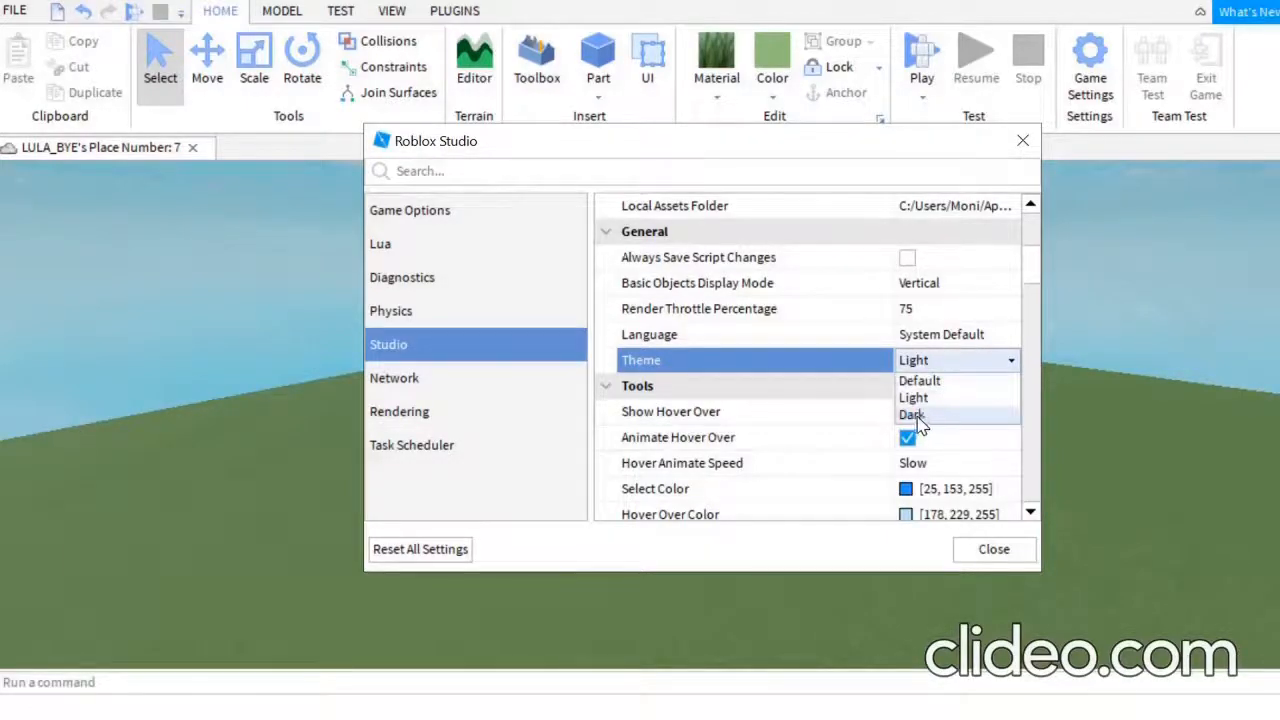
left_click(912, 415)
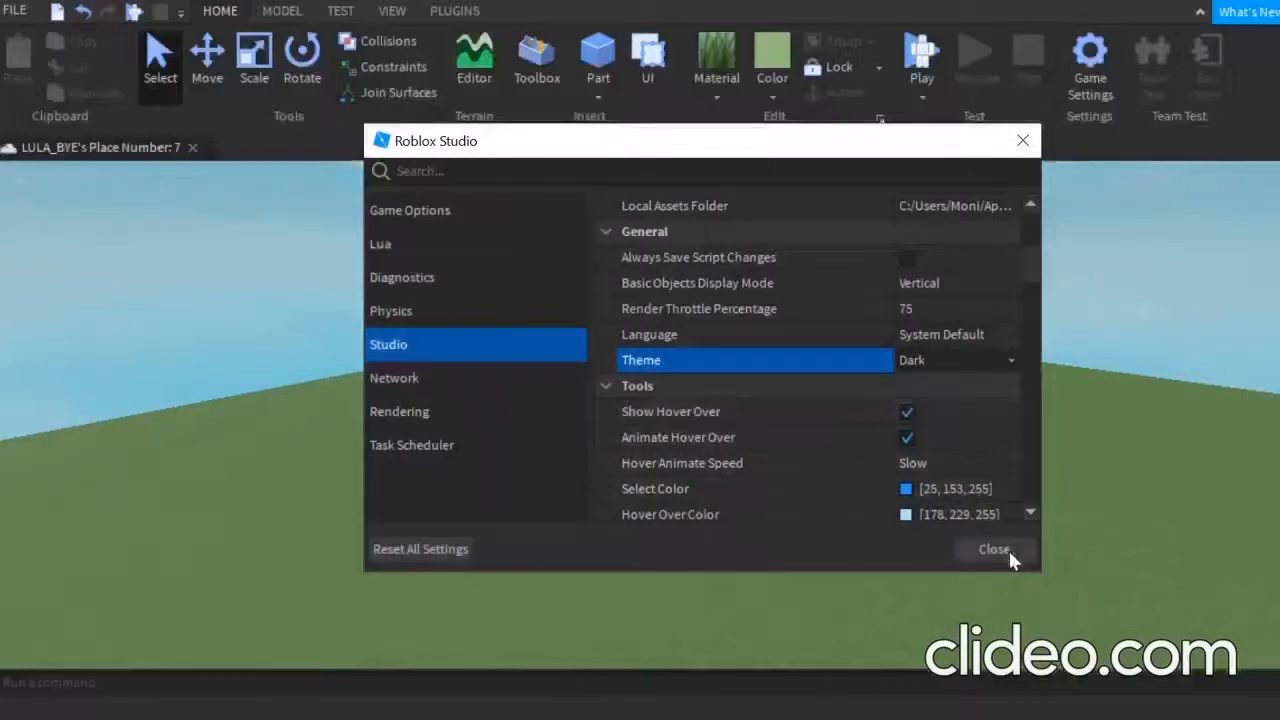
mouse_move(1006, 544)
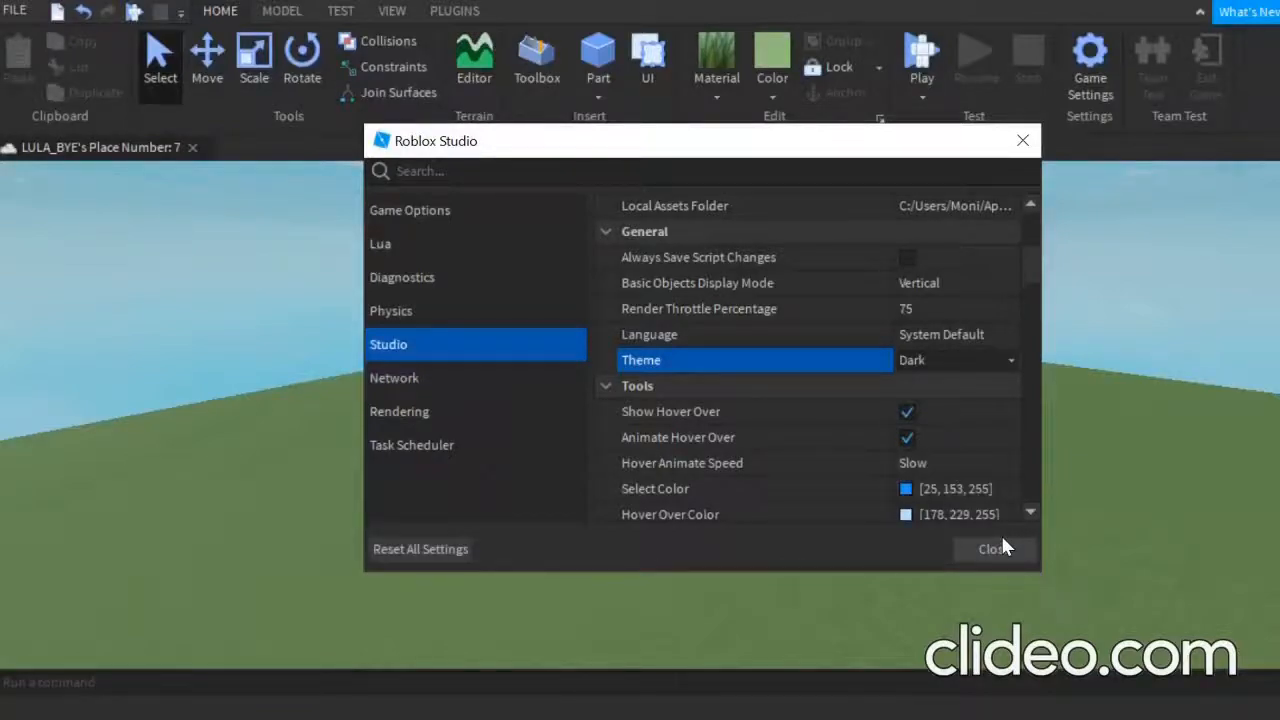
left_click(991, 549)
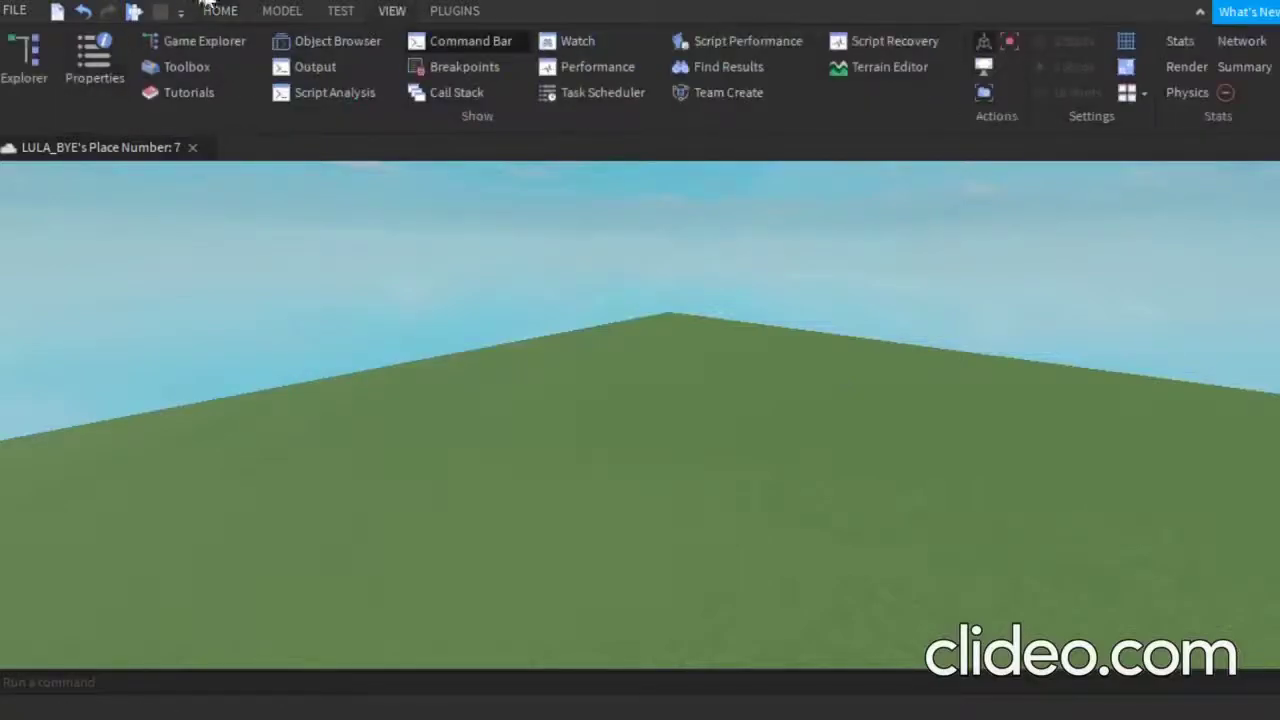
left_click(219, 11)
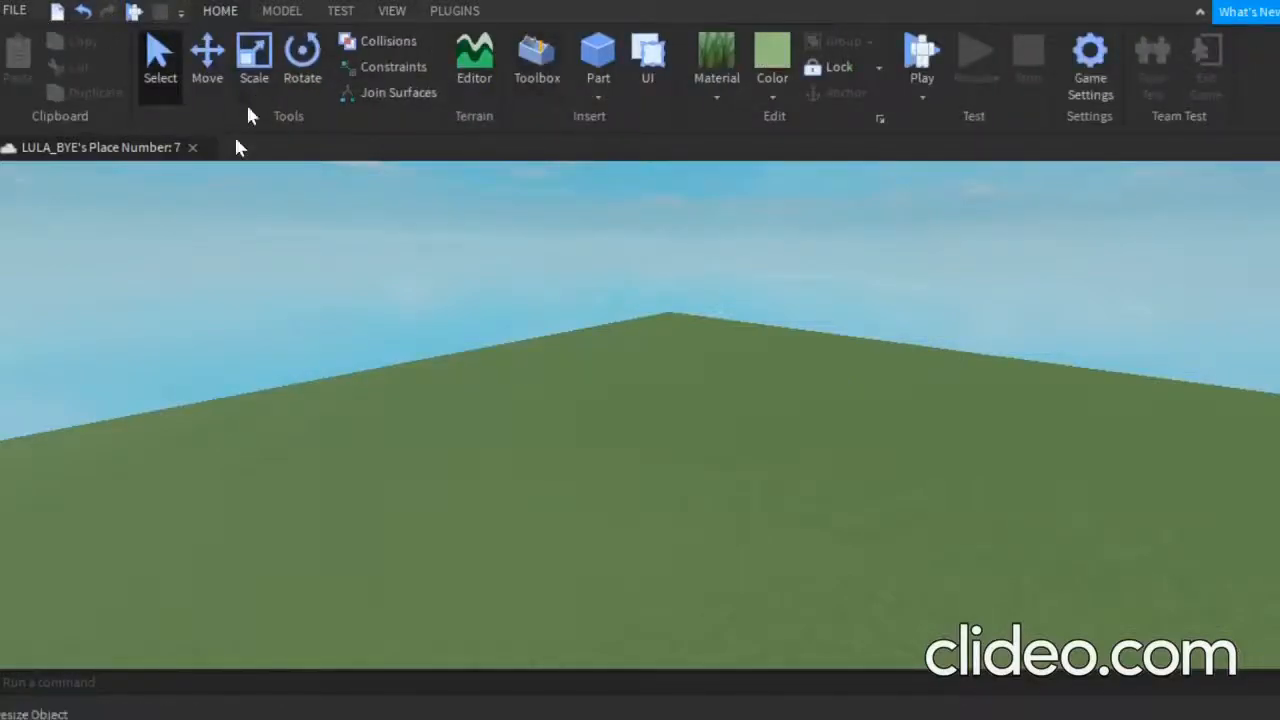
left_click(536, 60)
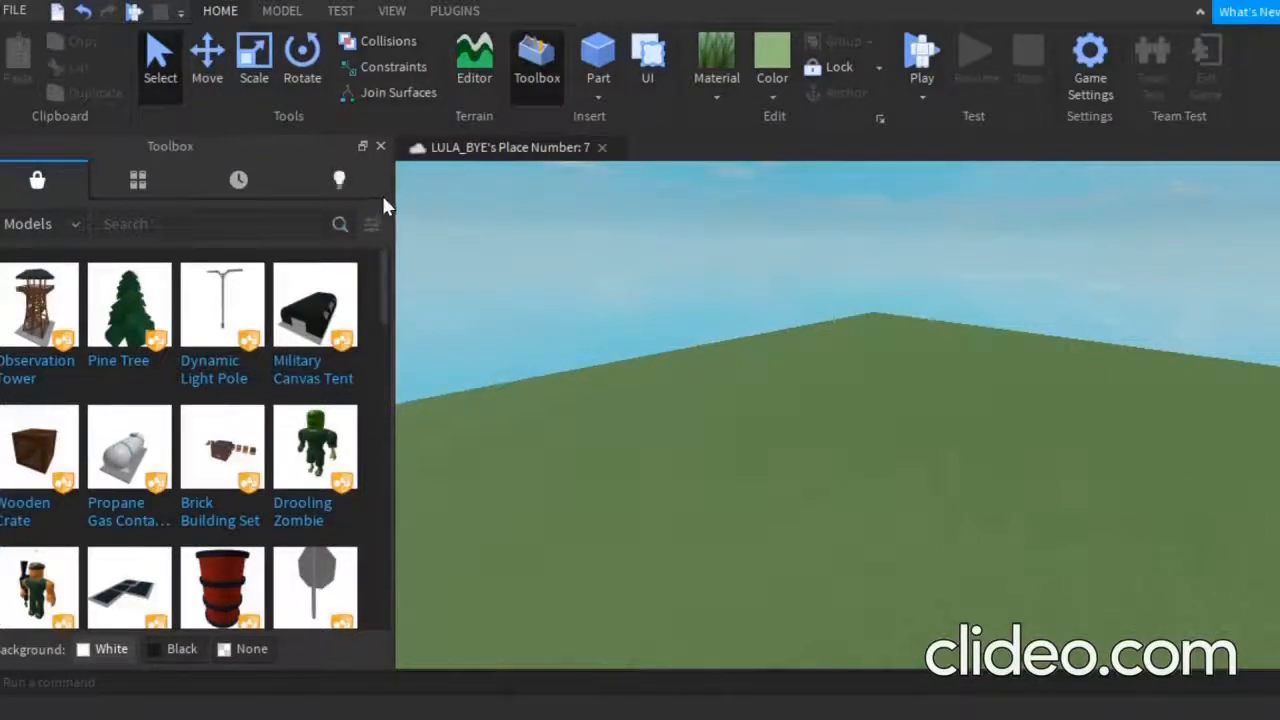
mouse_move(558, 177)
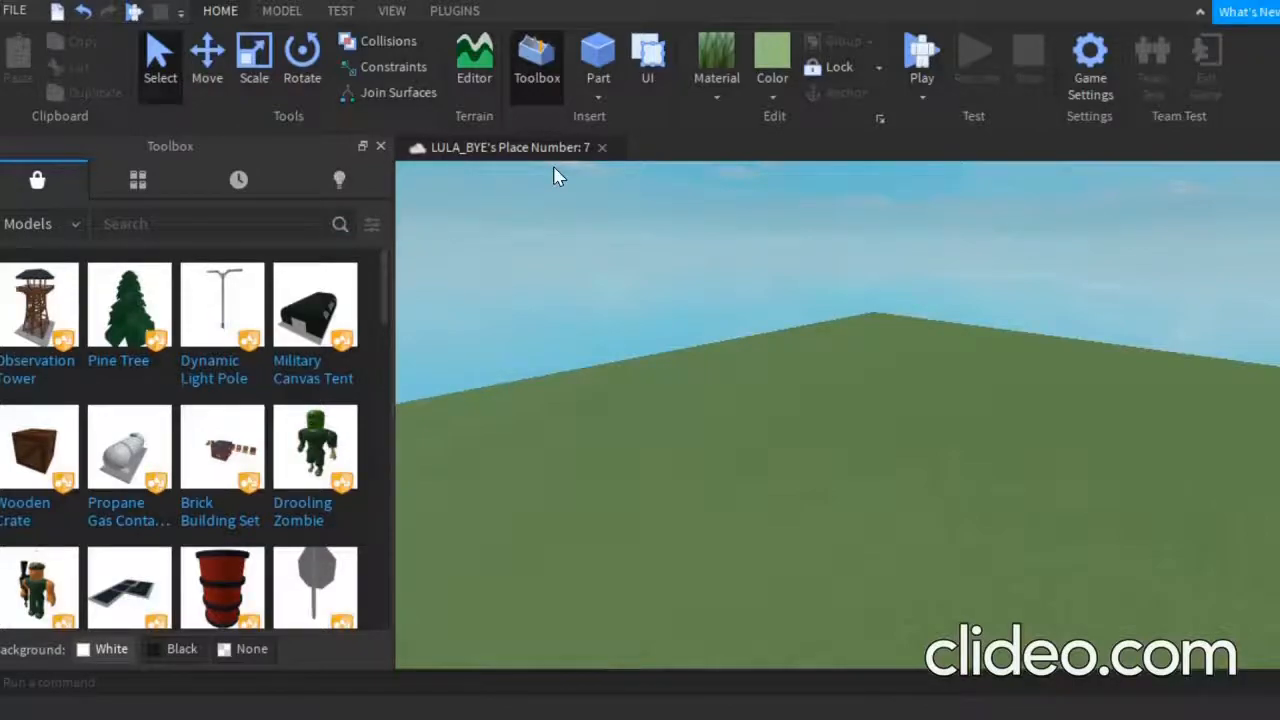
mouse_move(196, 442)
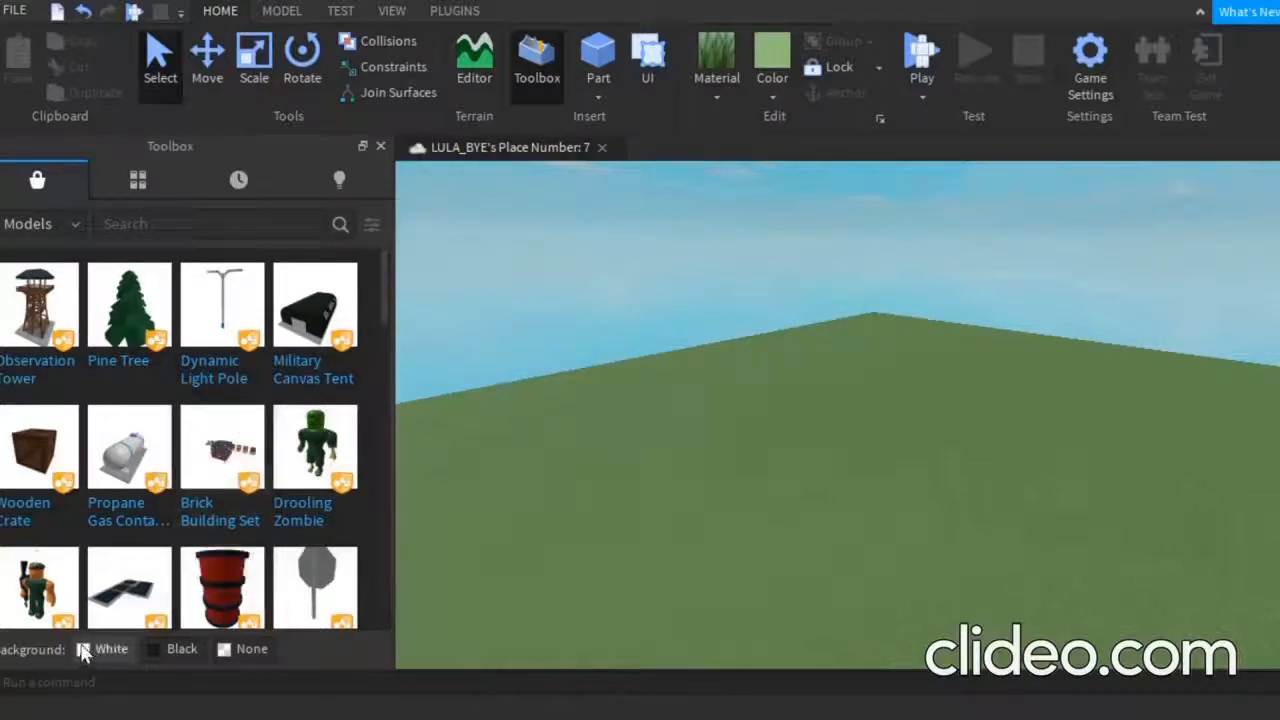
Set the Toolbox preview background to Black and close the Toolbox panel.
left_click(152, 649)
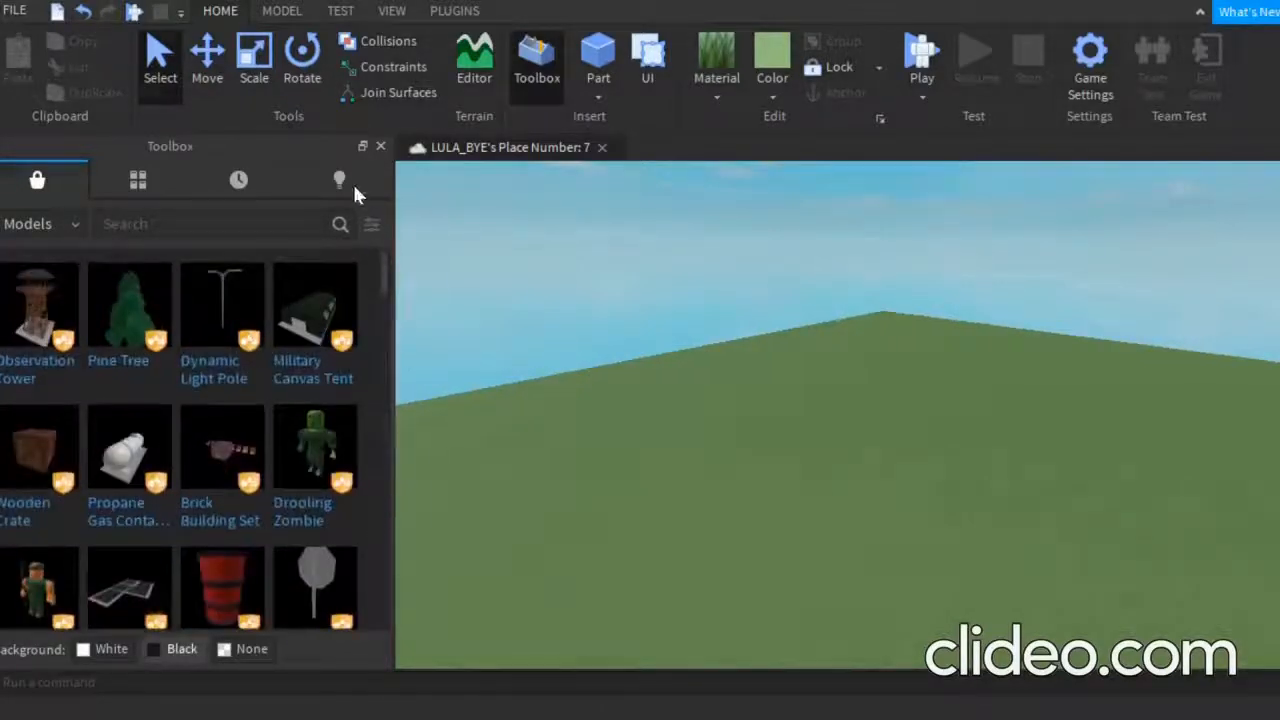
left_click(381, 146)
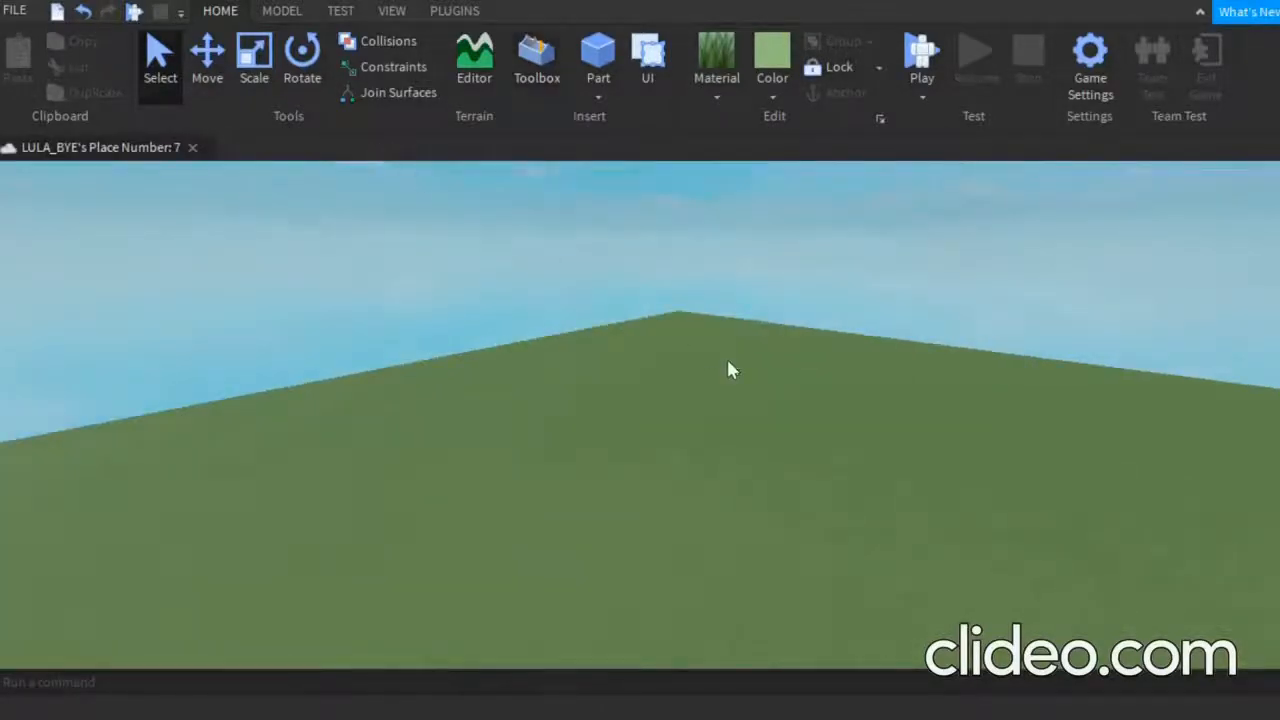